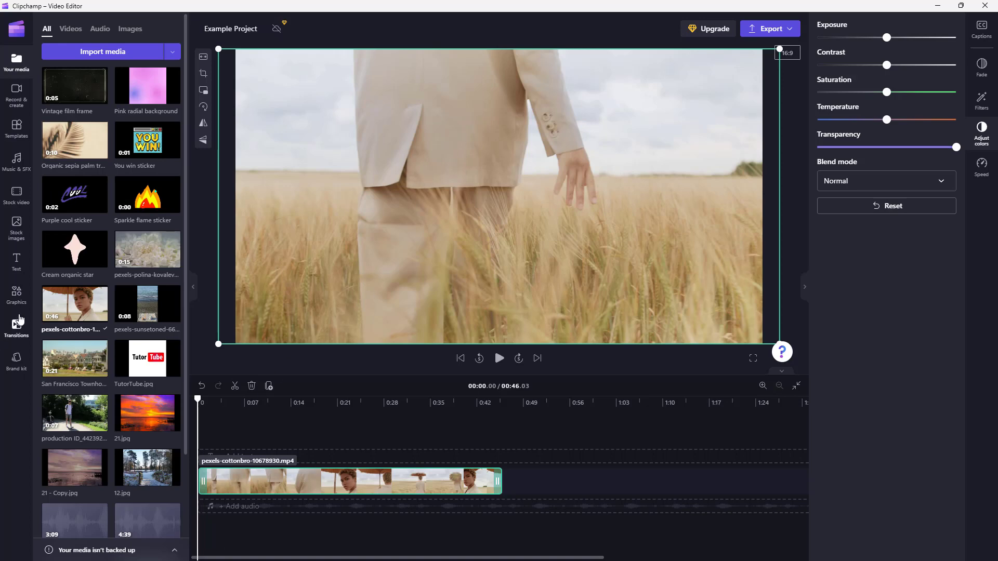
# - Drag the rainbow Pride frame from the Graphics collection onto a track above the wheat-field clip
pyautogui.click(15, 294)
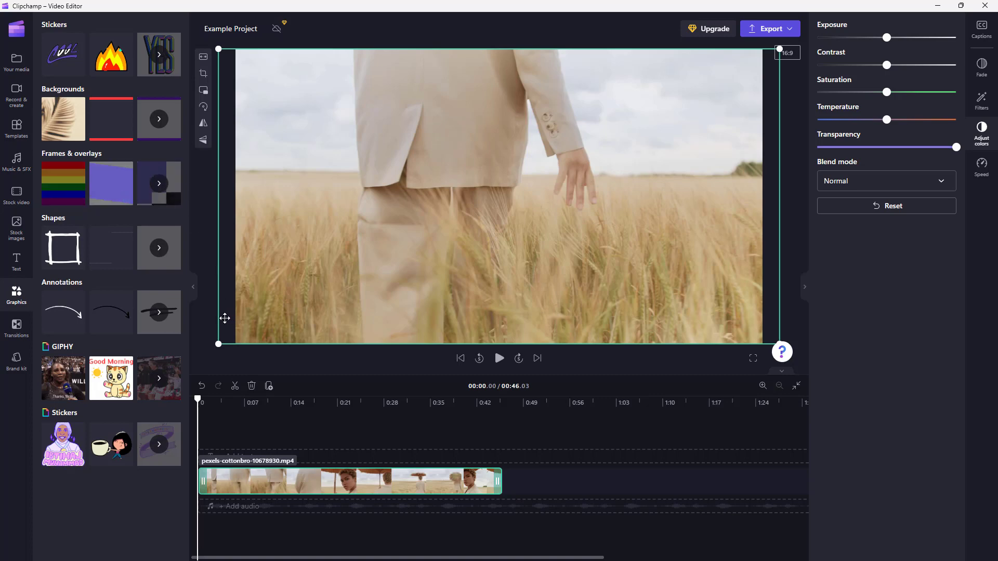
pyautogui.moveTo(63, 172); pyautogui.dragTo(318, 407)
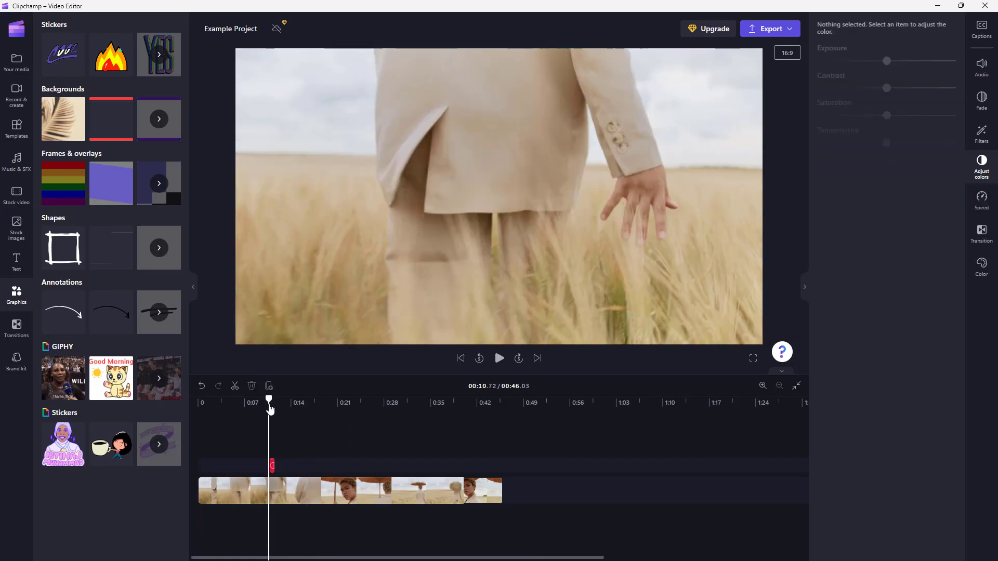
# - Select the Pride overlay and play the field clip from around the 12-second mark to preview the tint
pyautogui.click(762, 387)
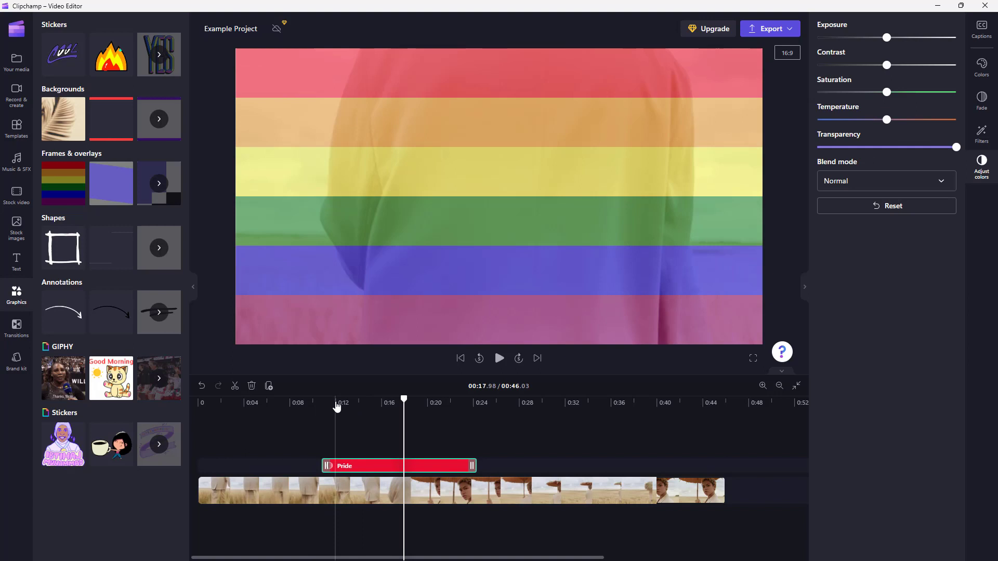
pyautogui.click(499, 358)
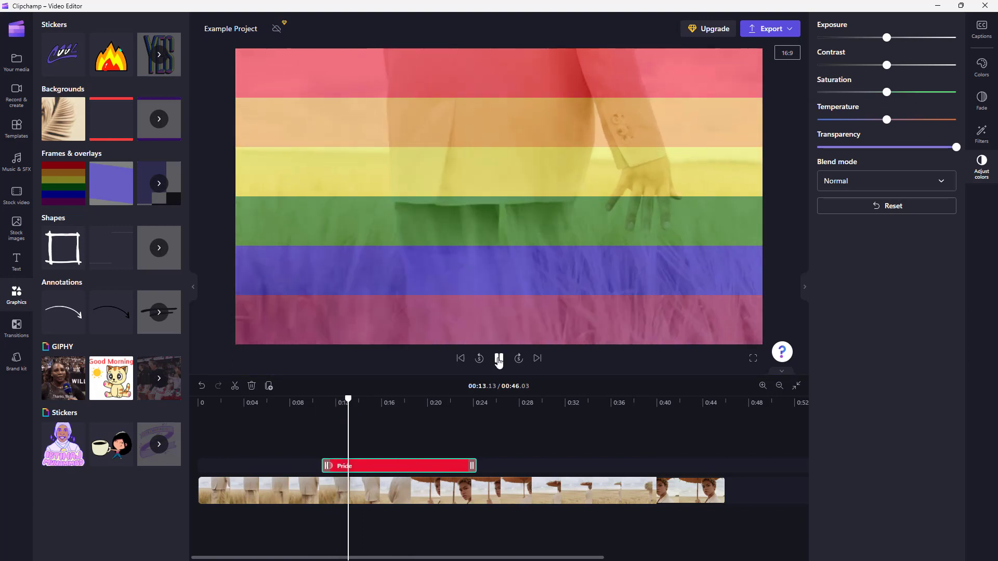
pyautogui.click(499, 358)
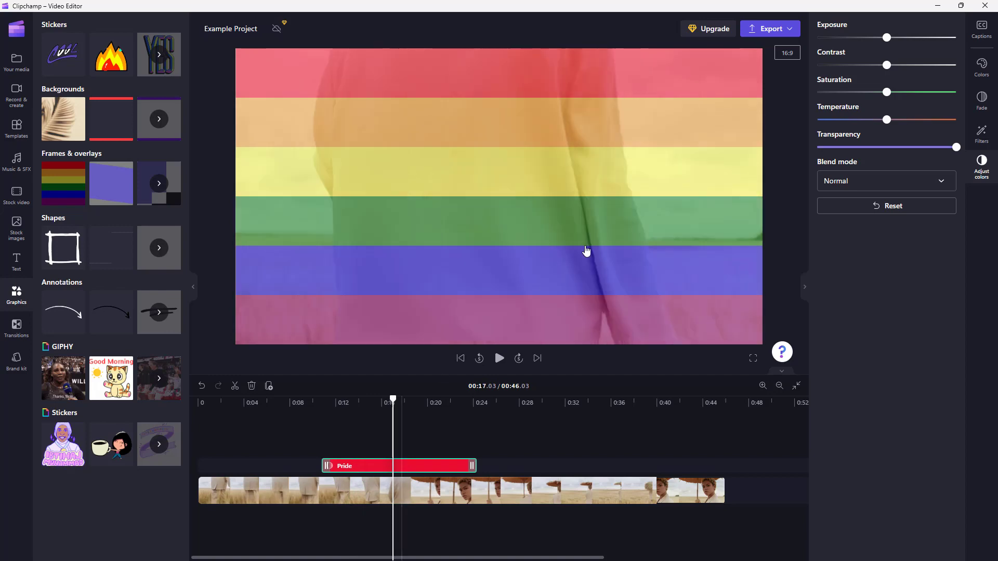
pyautogui.moveTo(793, 263)
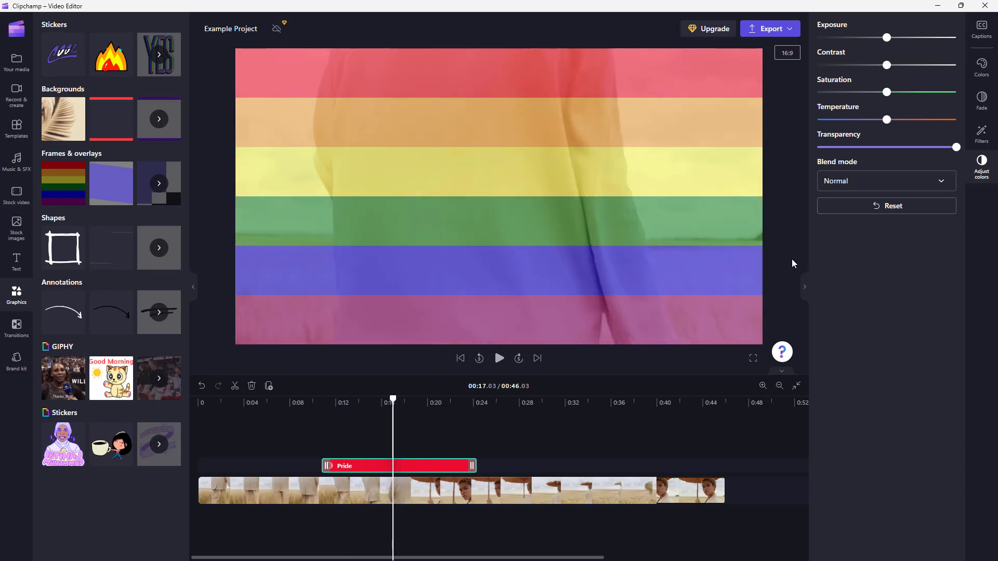
# - Set the Pride overlay's blend mode to Multiply and lower its transparency for a softer rainbow tint
pyautogui.click(885, 181)
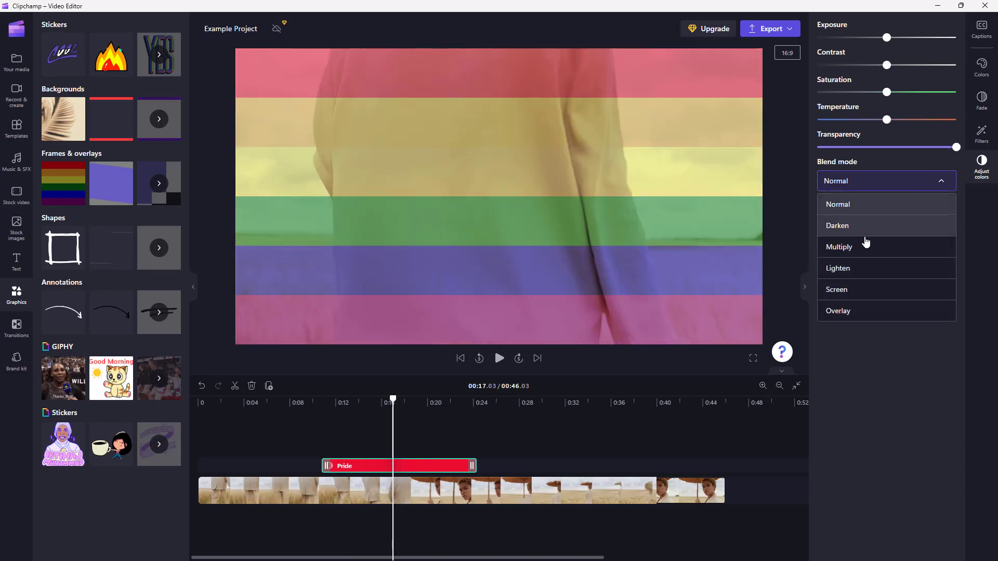
pyautogui.click(838, 248)
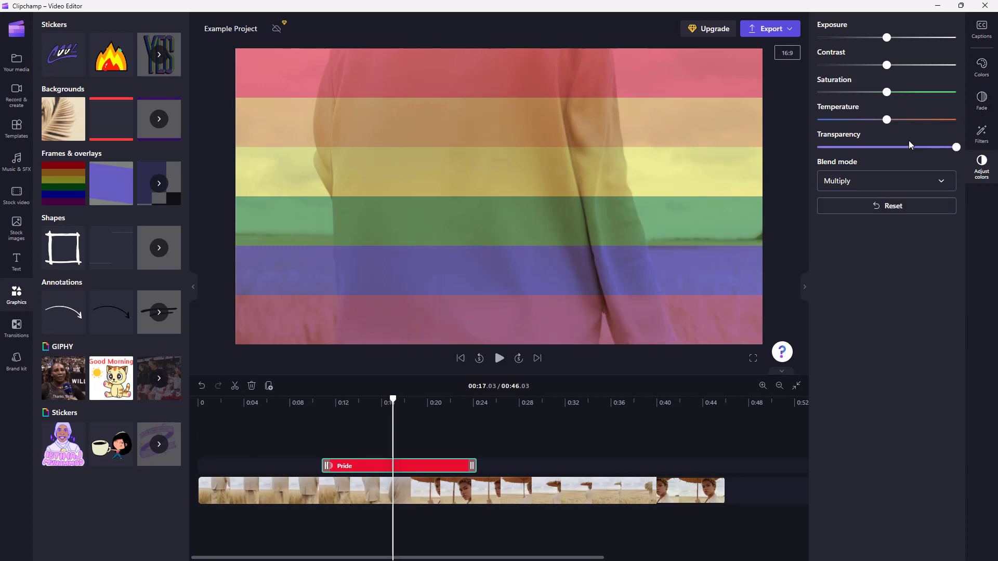
pyautogui.moveTo(954, 147); pyautogui.dragTo(903, 147)
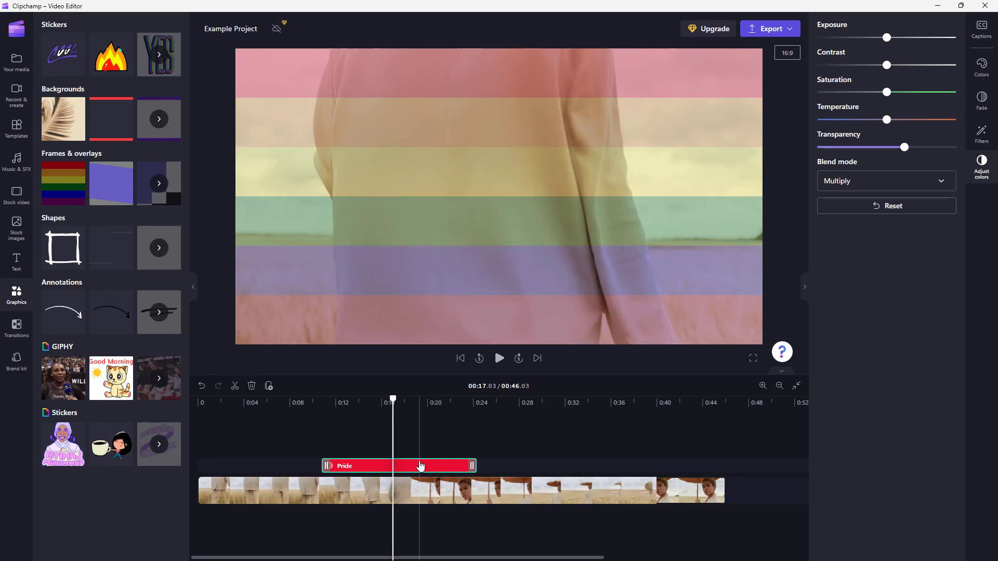
pyautogui.moveTo(112, 183)
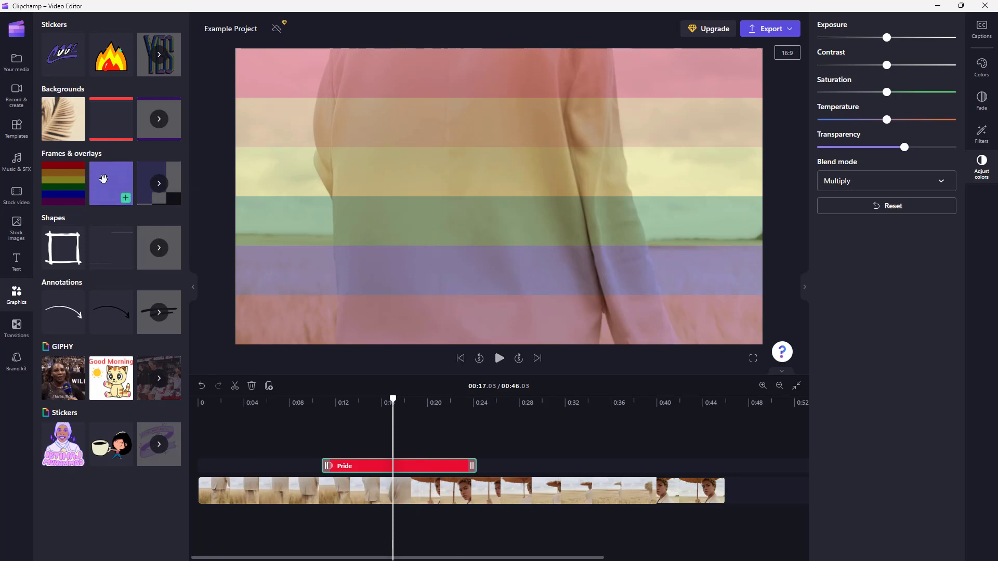
# - Drop the purple overlay onto the timeline, then select the overlay items so only the ten-second field clip remains
pyautogui.moveTo(111, 184); pyautogui.dragTo(557, 465)
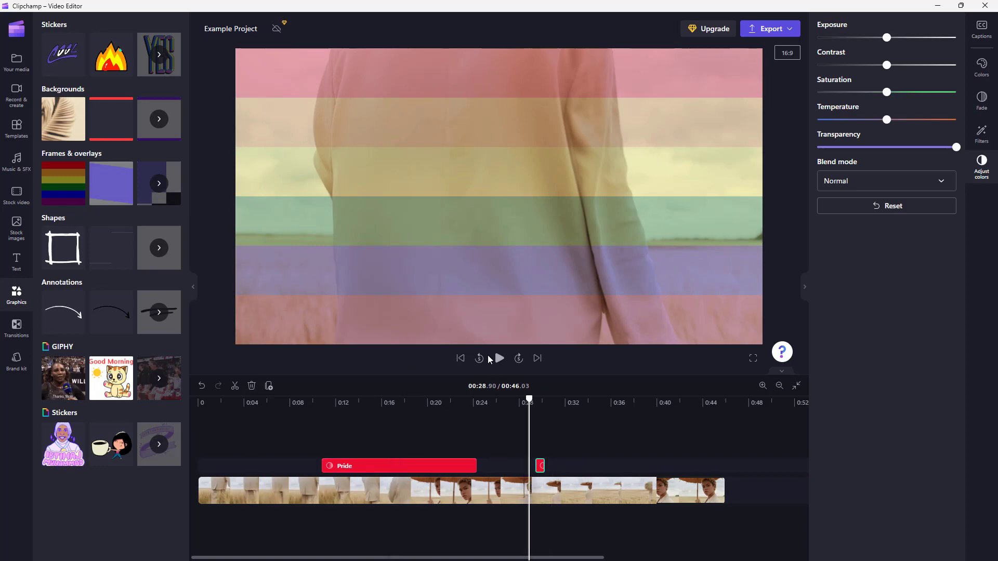
pyautogui.click(497, 359)
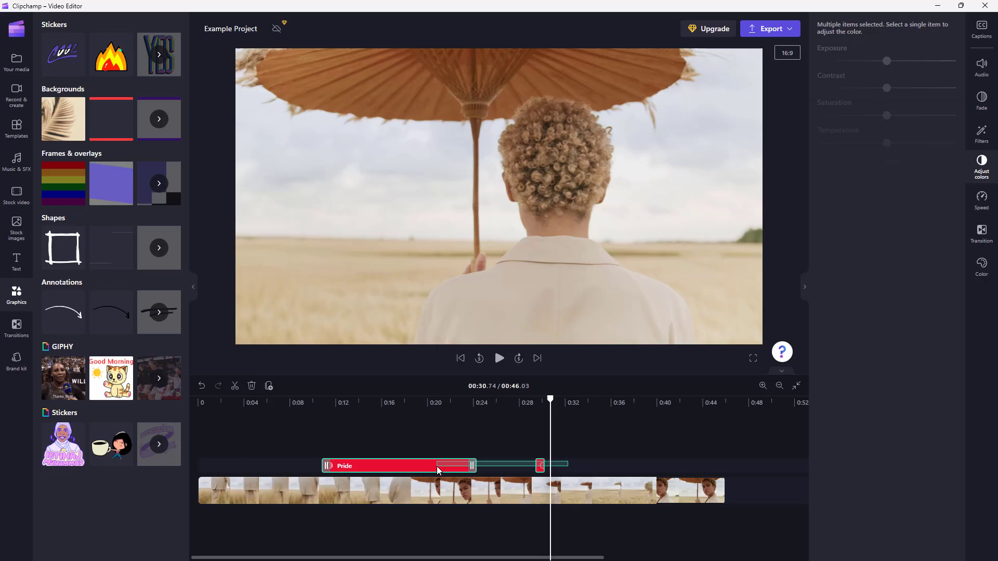
pyautogui.click(462, 490)
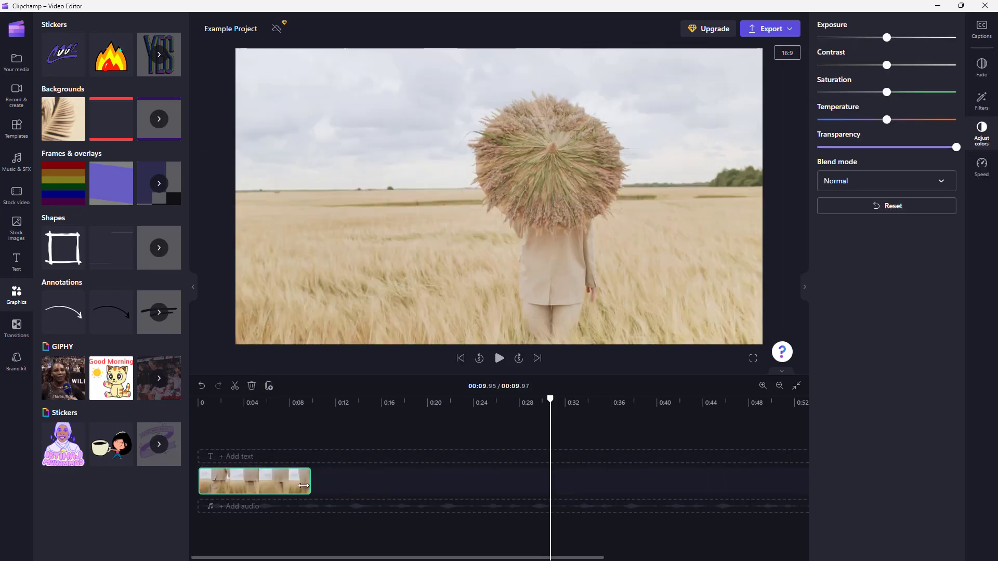
# - Add San Francisco Townhouses.mp4 after the field clip and place the purple overlay at their cut
pyautogui.click(16, 61)
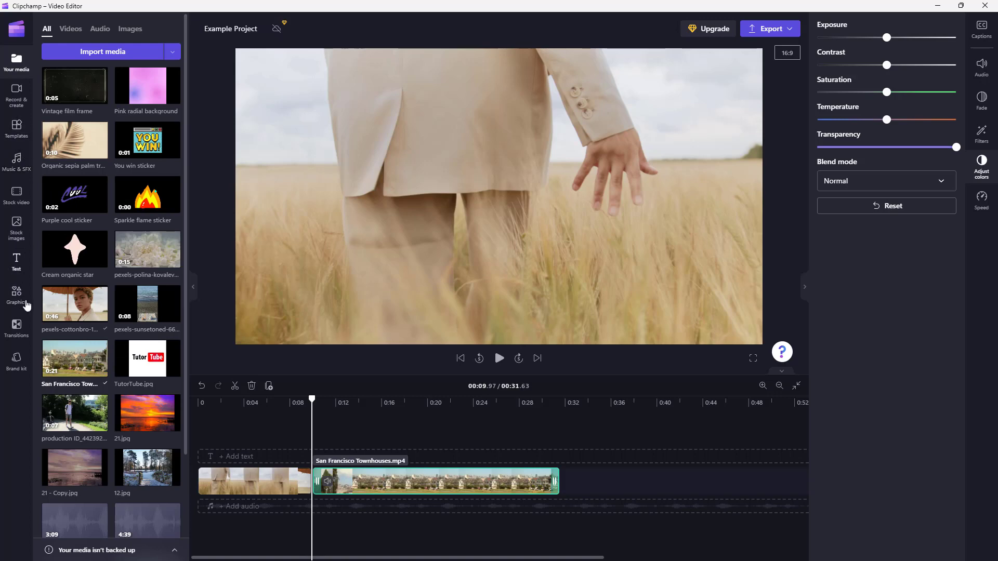
pyautogui.click(16, 294)
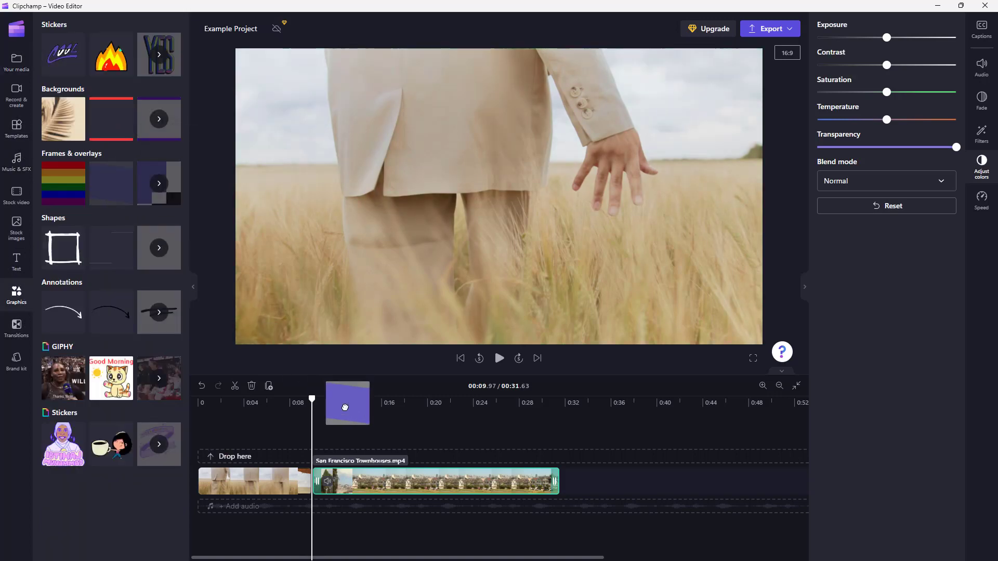
pyautogui.moveTo(347, 403); pyautogui.dragTo(329, 453)
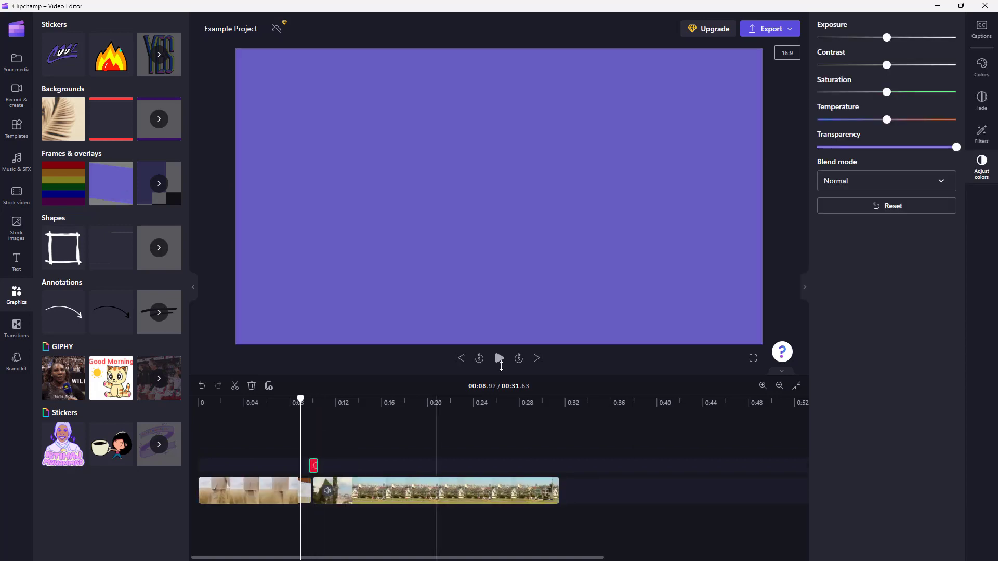
# - Play through the purple-overlay transition between the two clips and pause the preview
pyautogui.click(499, 358)
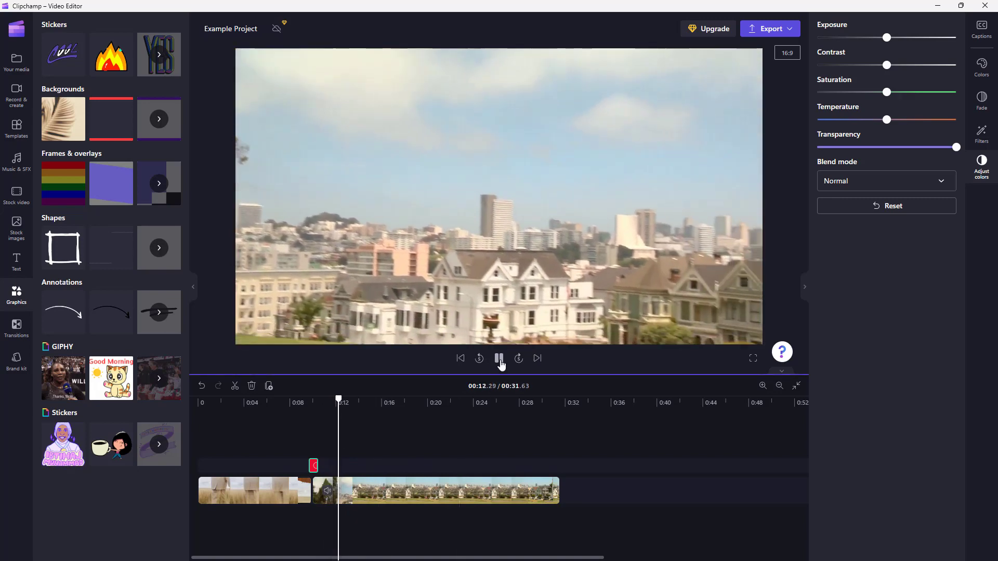
pyautogui.click(499, 357)
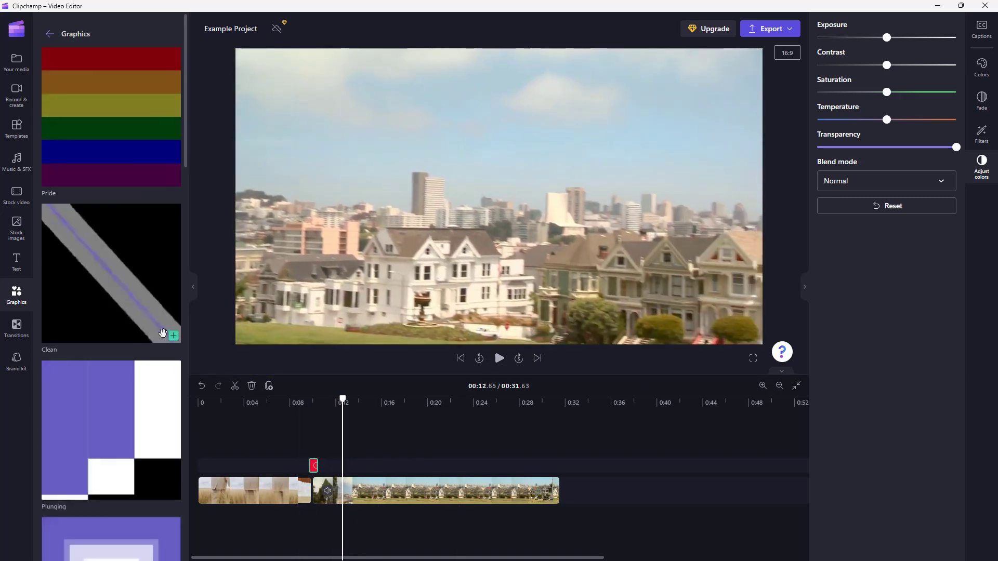
# - Place the red Funky overlay above the townhouses clip and play the preview through it
pyautogui.scroll(-3)
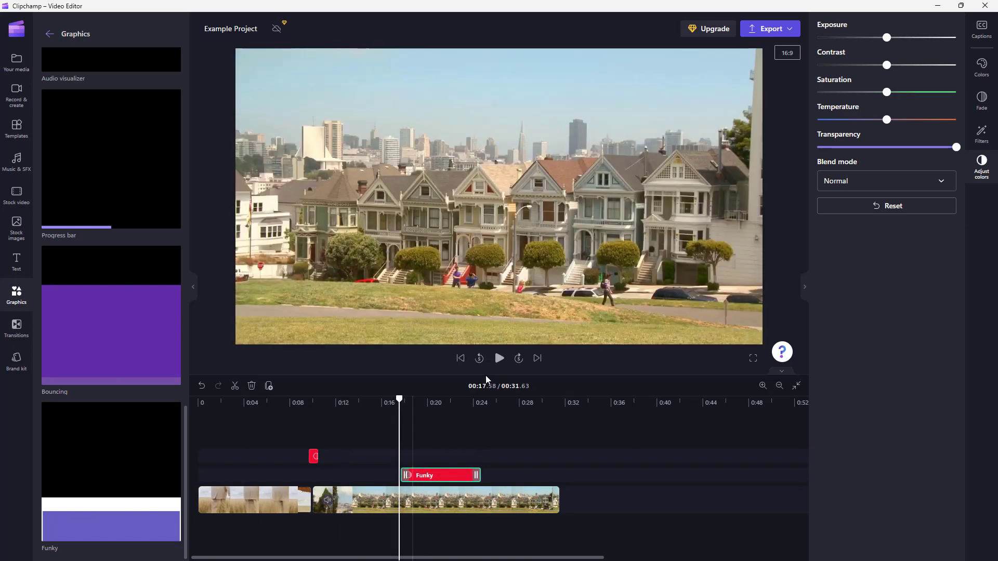
pyautogui.click(499, 357)
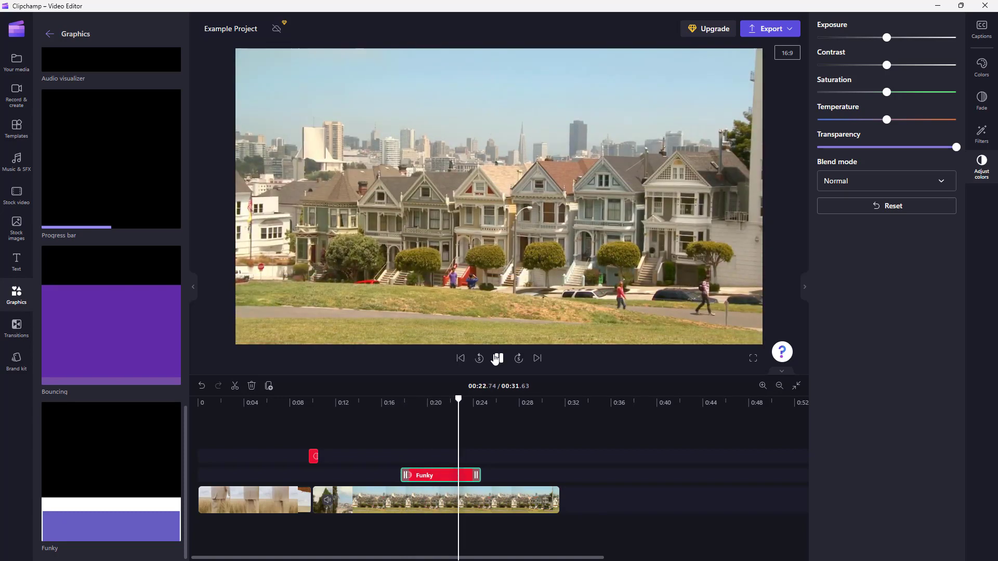
pyautogui.click(497, 359)
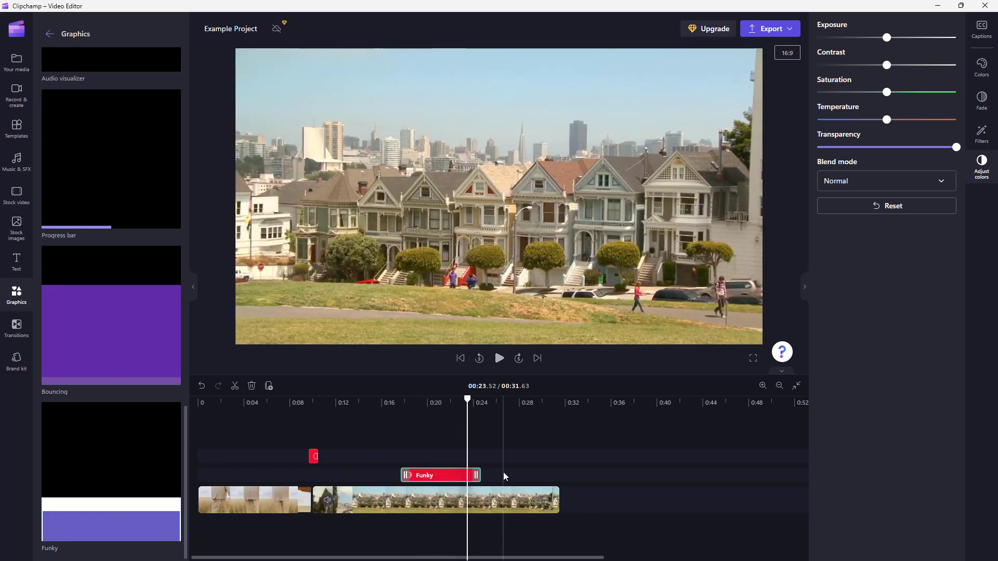